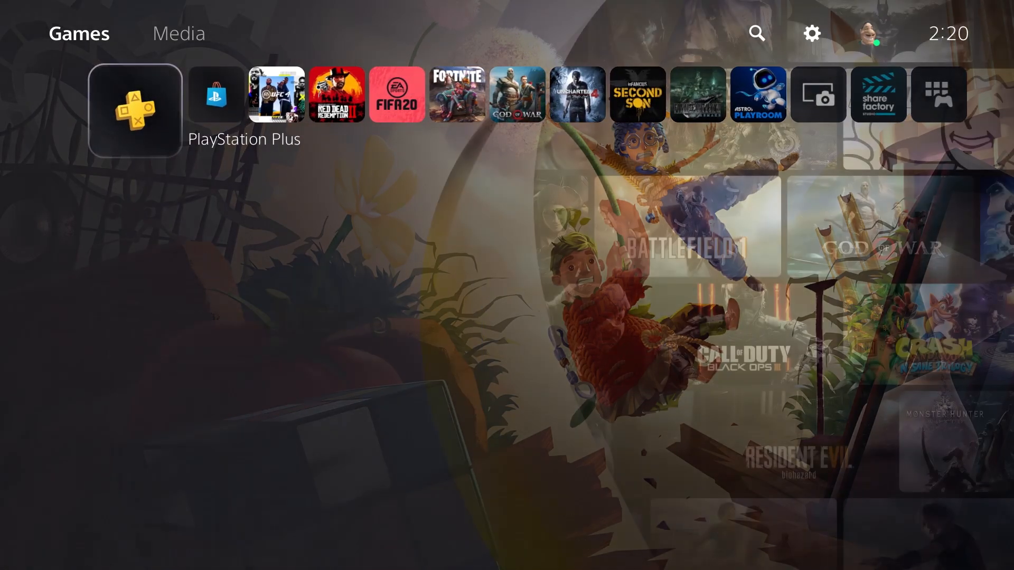
# Step: From the profile menu's Switch User screen, start adding a new user to the console
pyautogui.click(865, 33)
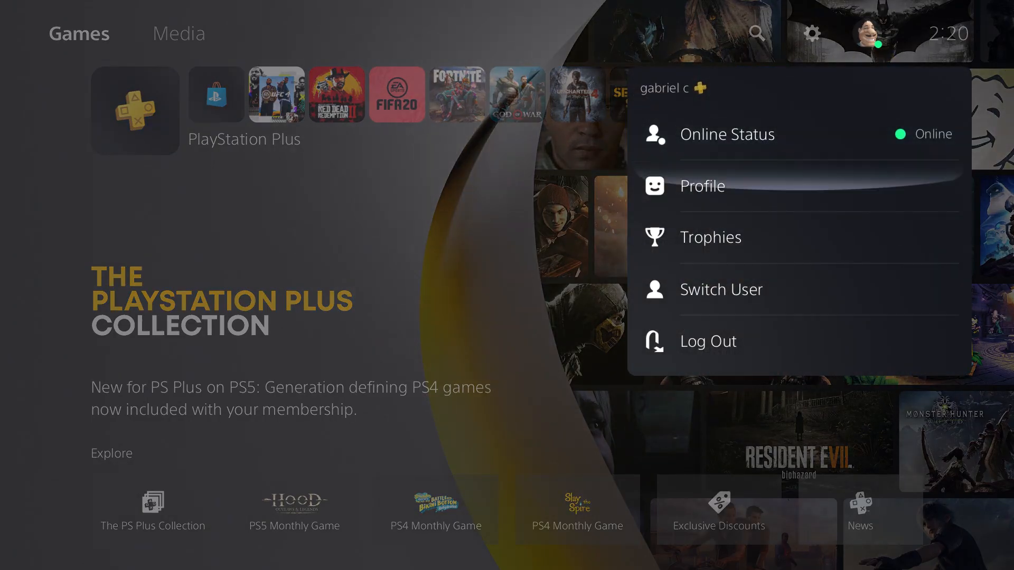
pyautogui.click(721, 289)
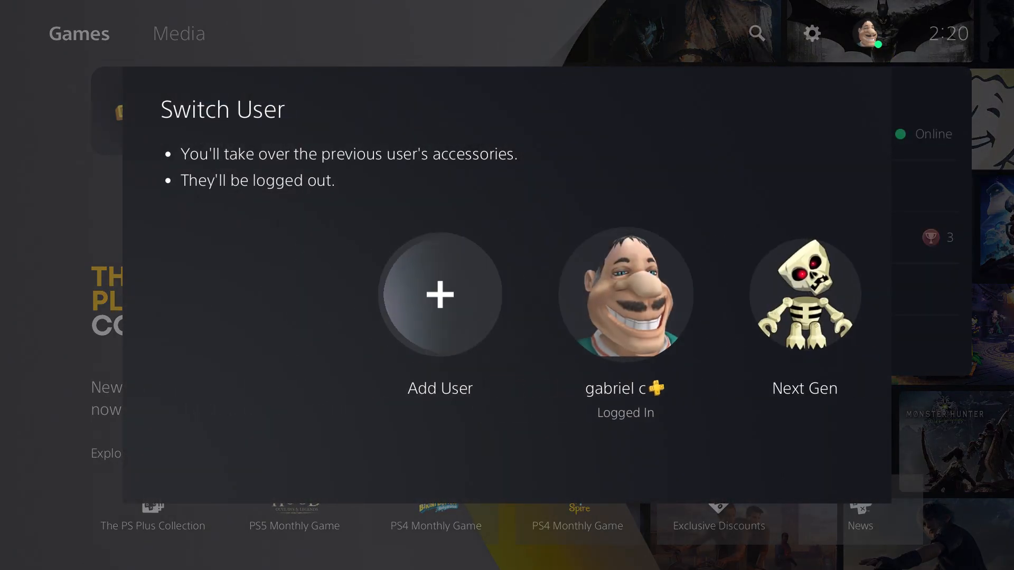
pyautogui.click(439, 295)
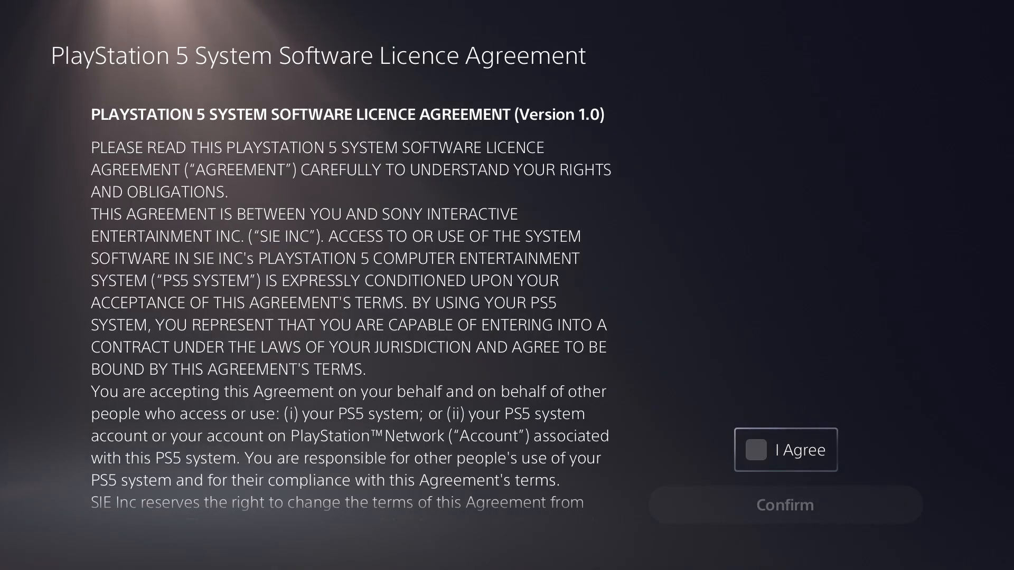
# Step: Agree to the system software licence terms and confirm acceptance
pyautogui.click(755, 450)
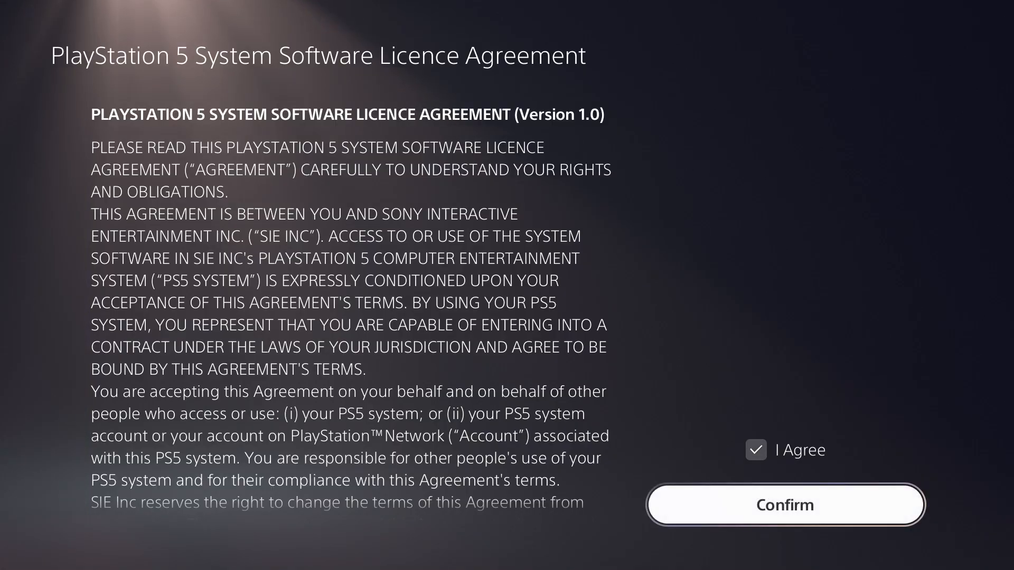
pyautogui.click(785, 505)
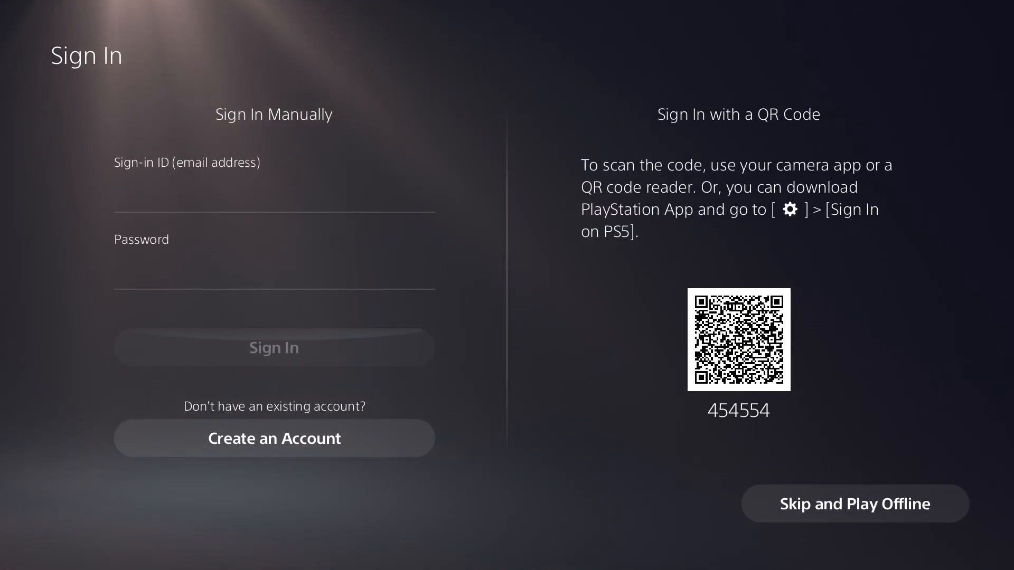
pyautogui.moveTo(273, 437)
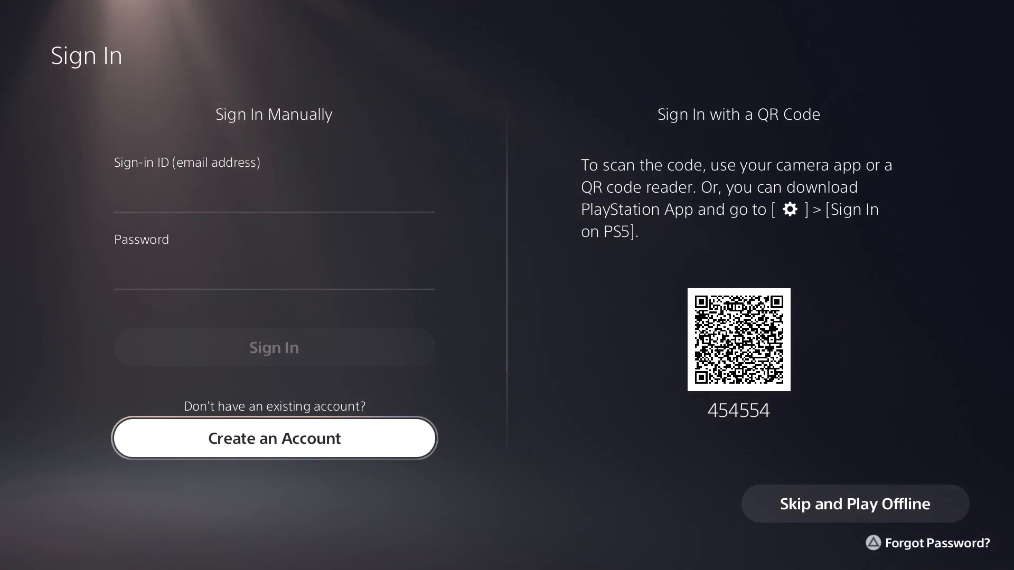
# Step: Choose Create an Account on the Sign In screen
pyautogui.click(274, 438)
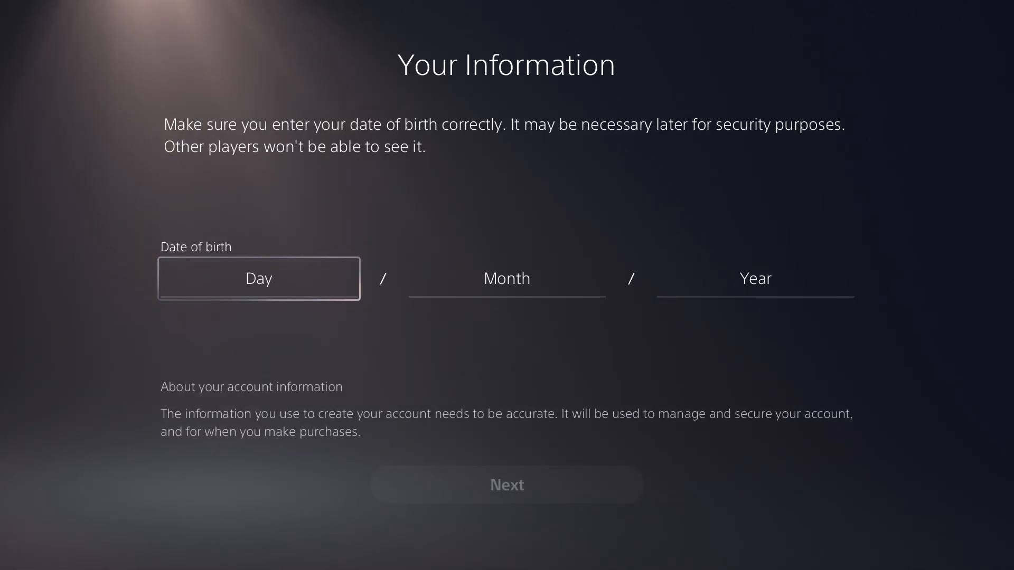
# Step: Enter date of birth 7/7/2000 and keep United States with English (United States)
pyautogui.click(258, 278)
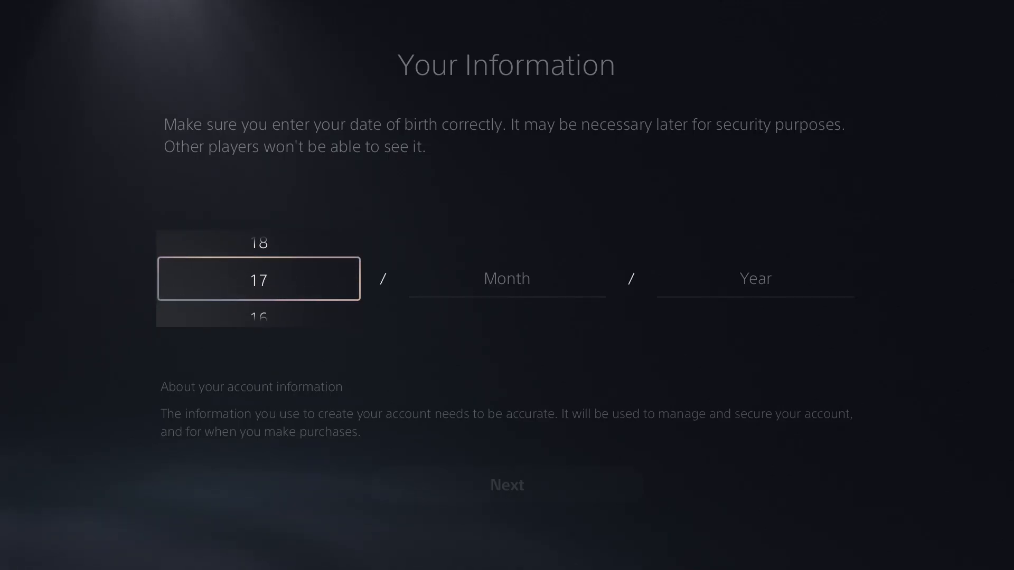
pyautogui.scroll(-3)
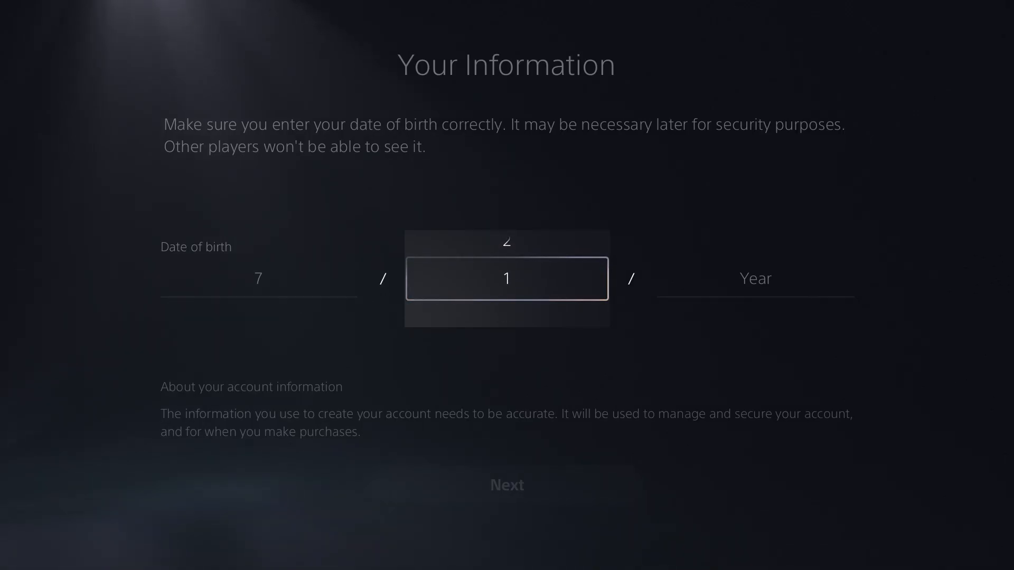
pyautogui.scroll(-3)
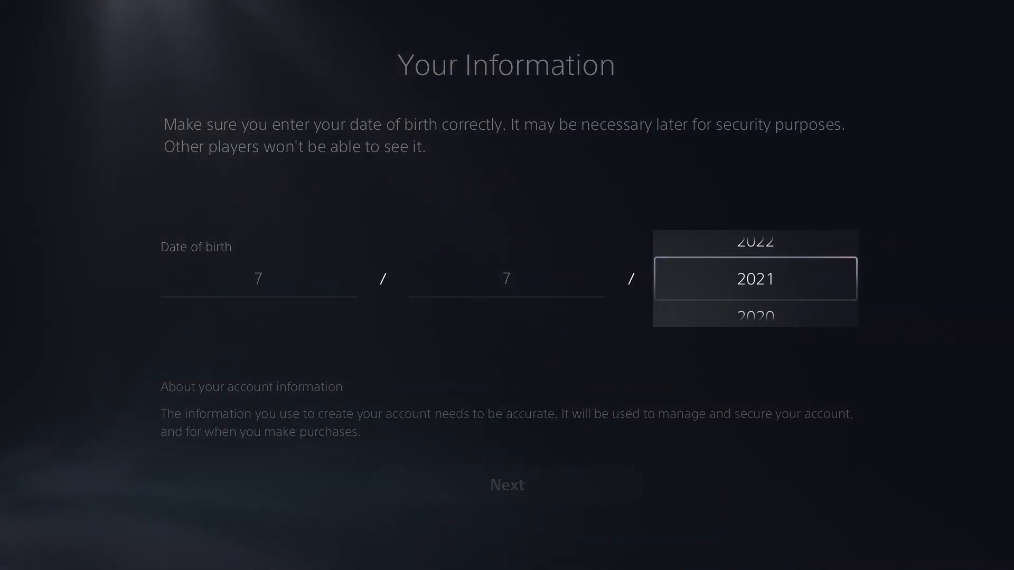
pyautogui.scroll(-3)
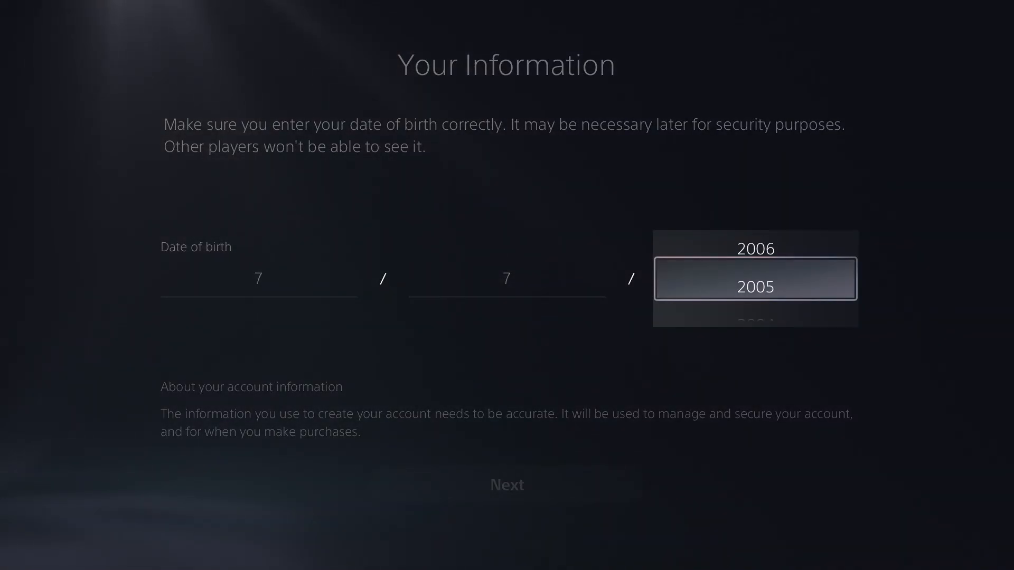
pyautogui.scroll(-3)
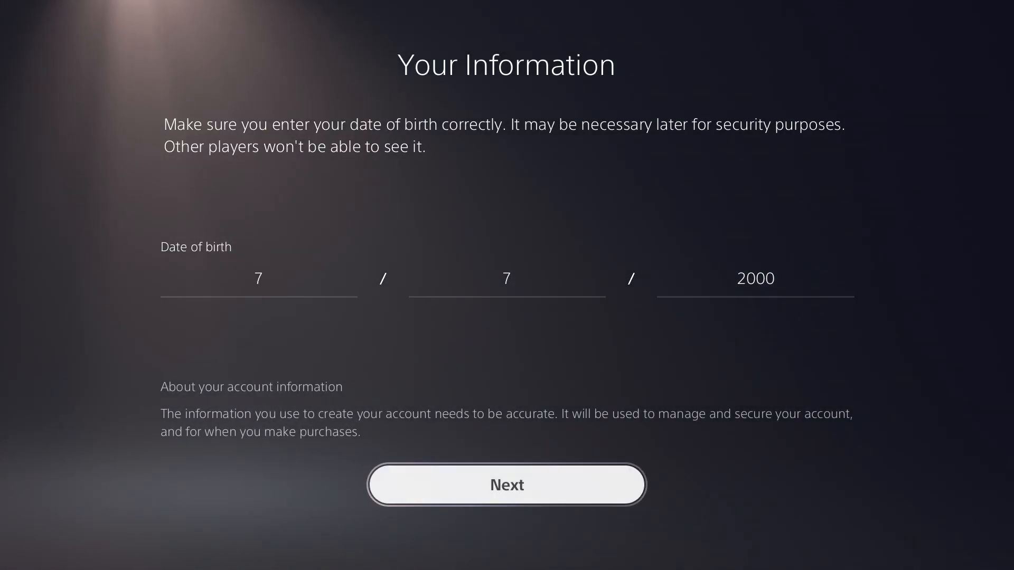
pyautogui.click(506, 485)
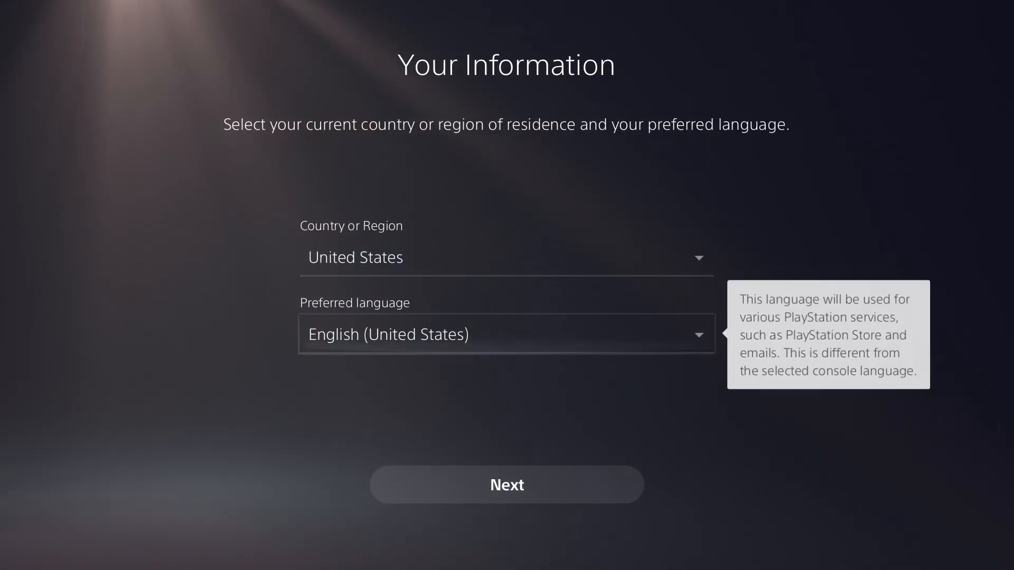
pyautogui.click(506, 485)
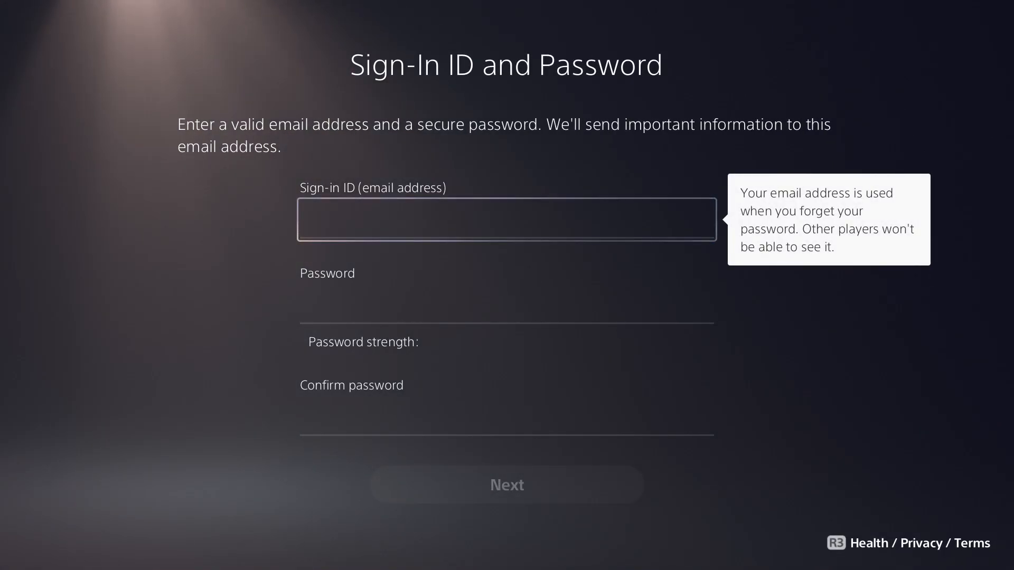
# Step: Enter the sign-in email address and a confirmed strong password, then submit them
pyautogui.click(506, 218)
pyautogui.write('doctor')
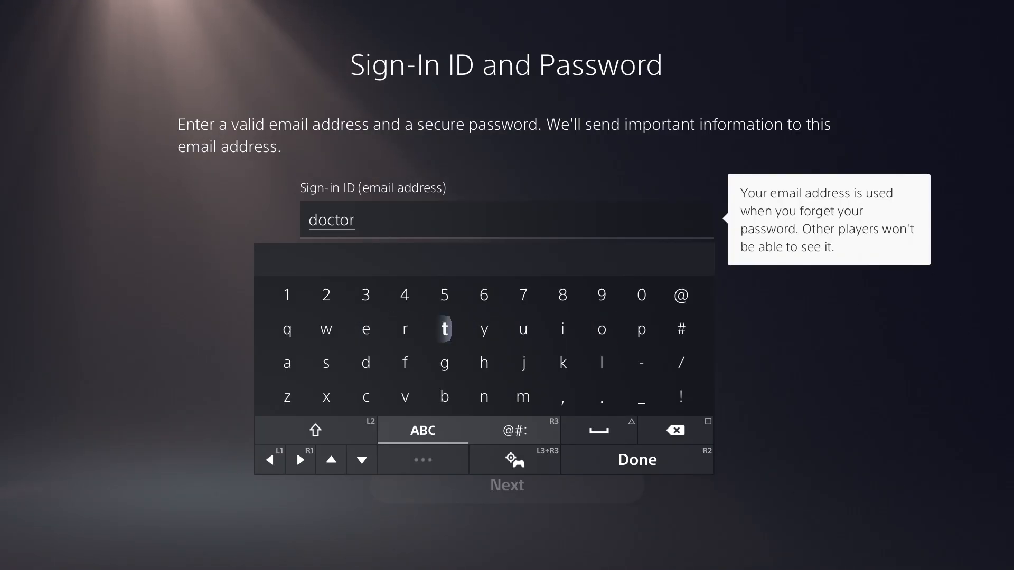
pyautogui.click(562, 328)
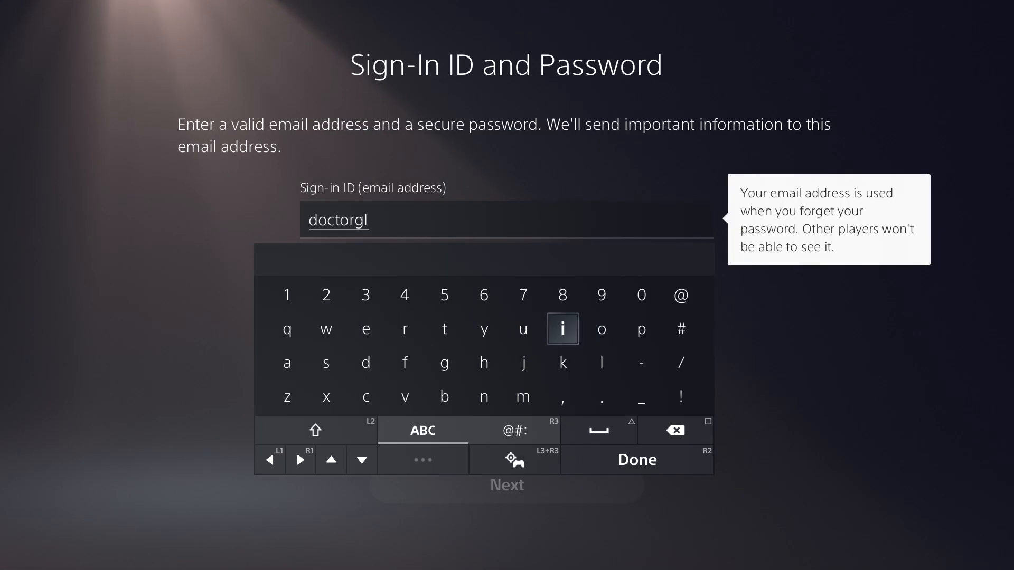
pyautogui.click(364, 396)
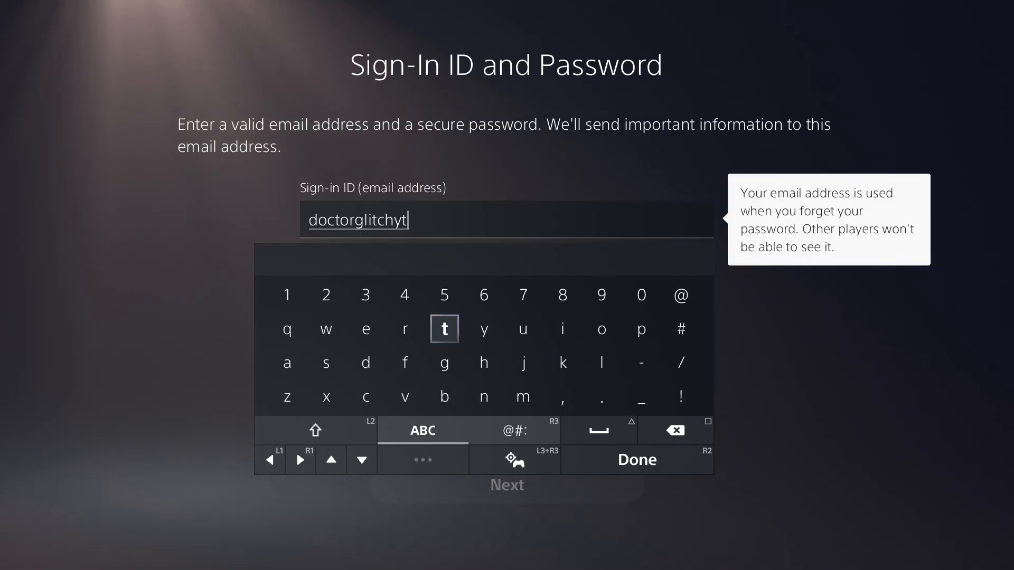
pyautogui.click(679, 295)
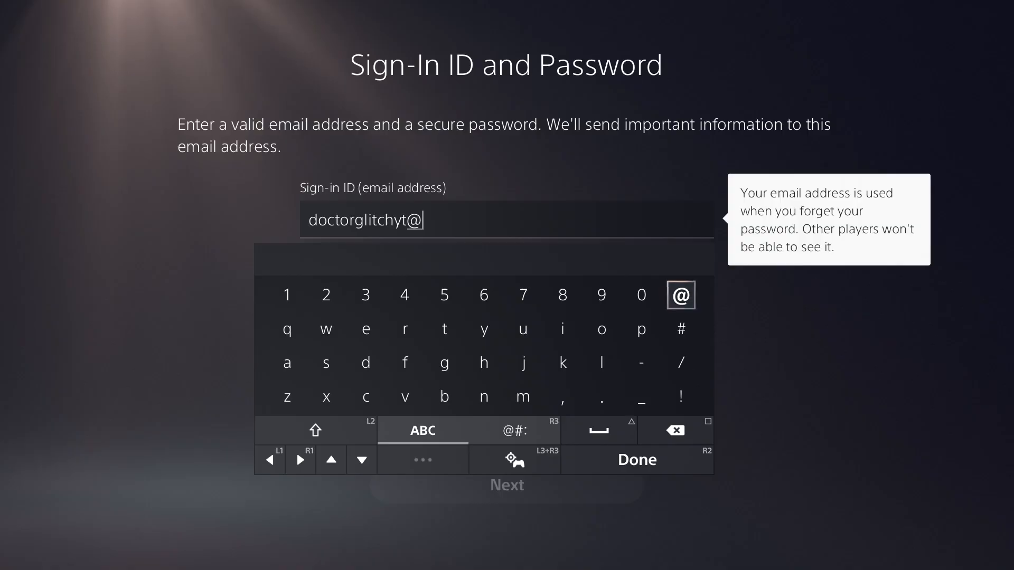
pyautogui.moveTo(483, 362)
pyautogui.write('outlook.com')
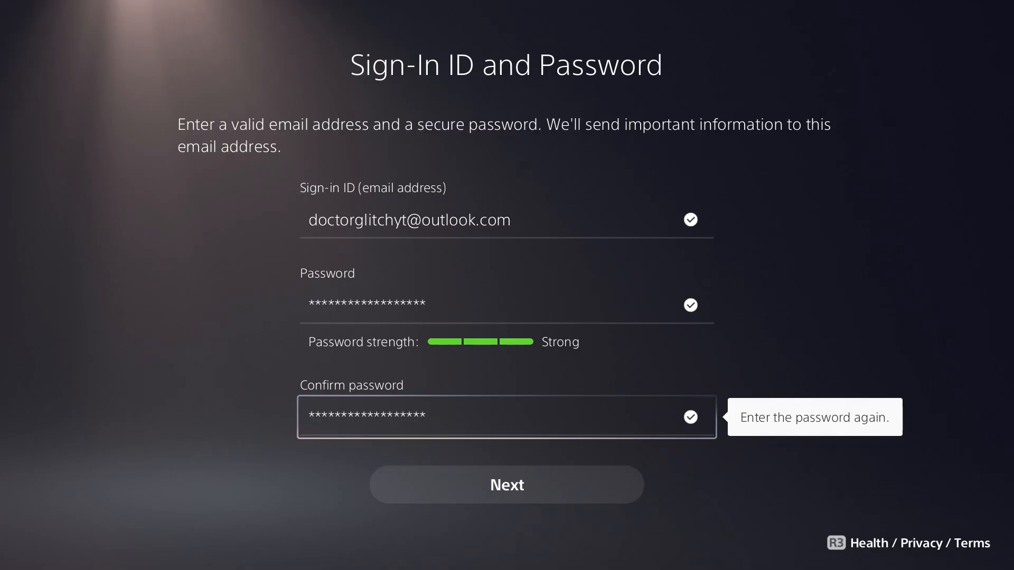
pyautogui.click(506, 485)
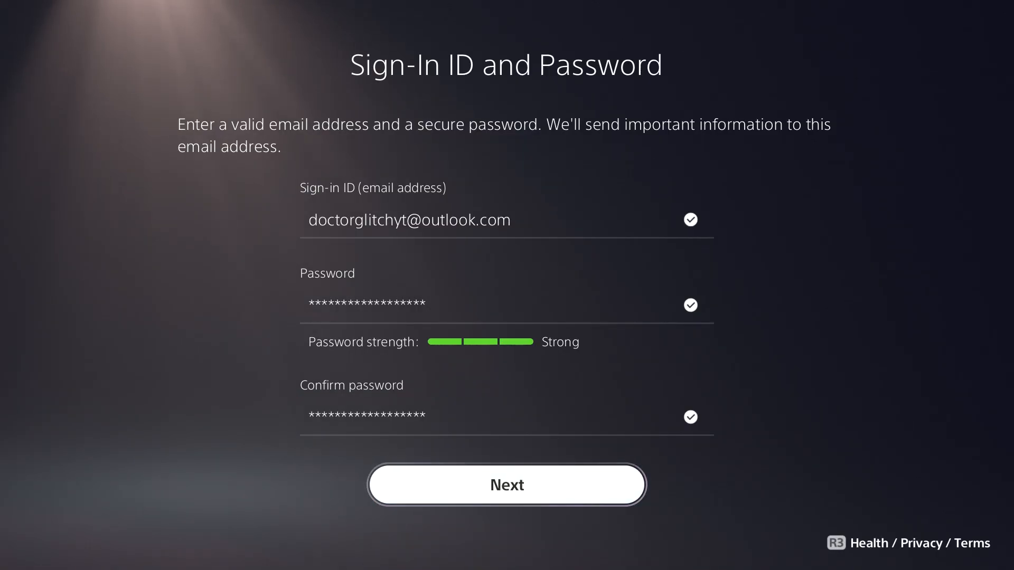
pyautogui.click(506, 485)
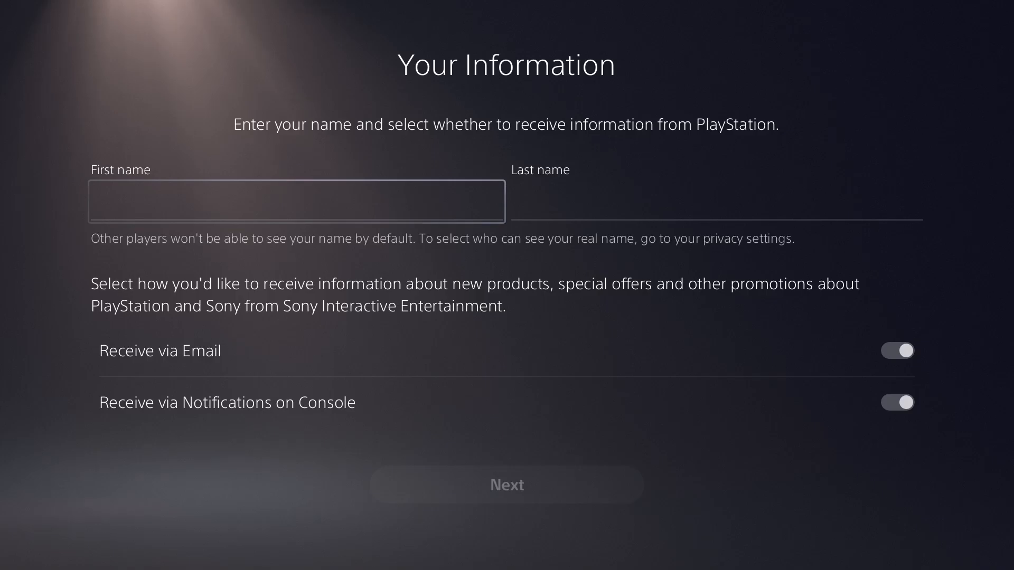
# Step: Enter 'doctor' as the first name and begin typing the last name
pyautogui.click(295, 201)
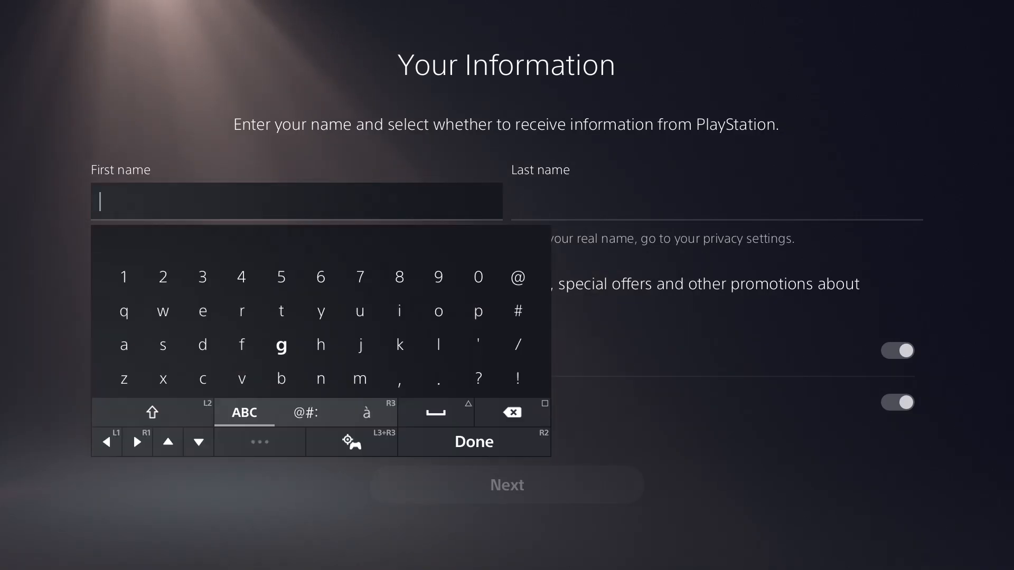
pyautogui.click(359, 345)
pyautogui.write('do')
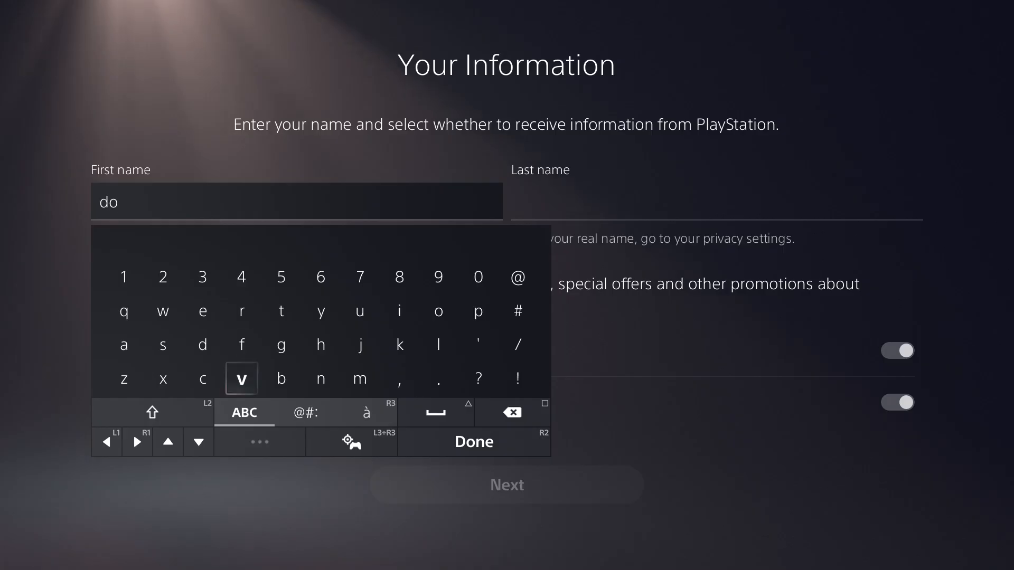
pyautogui.click(438, 310)
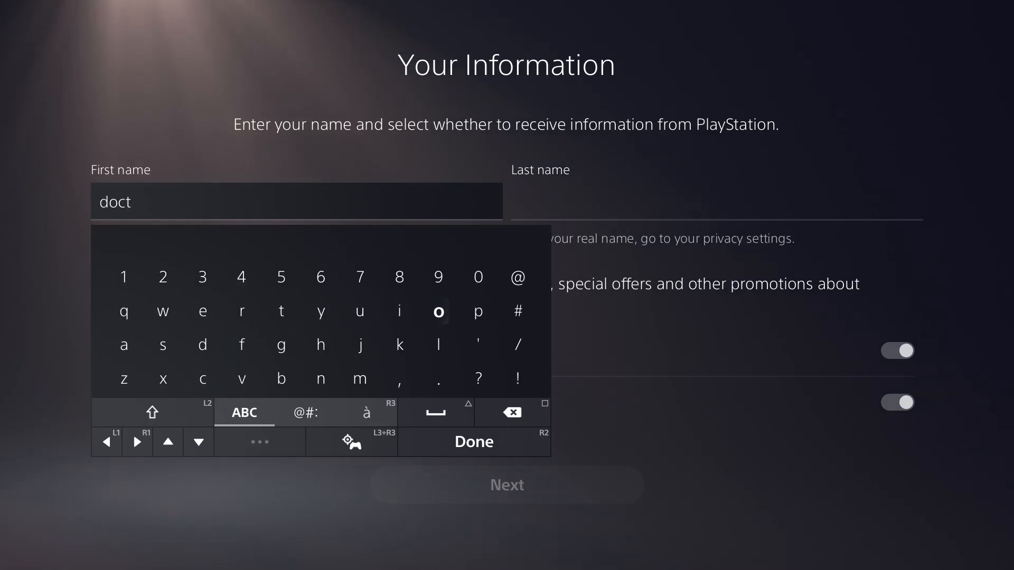
pyautogui.click(241, 311)
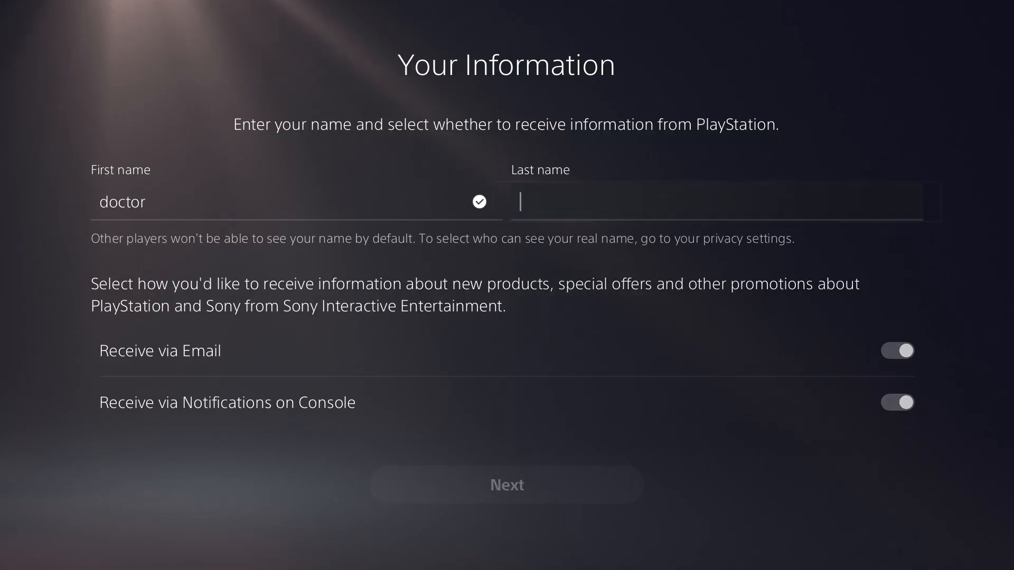
pyautogui.write('glitc')
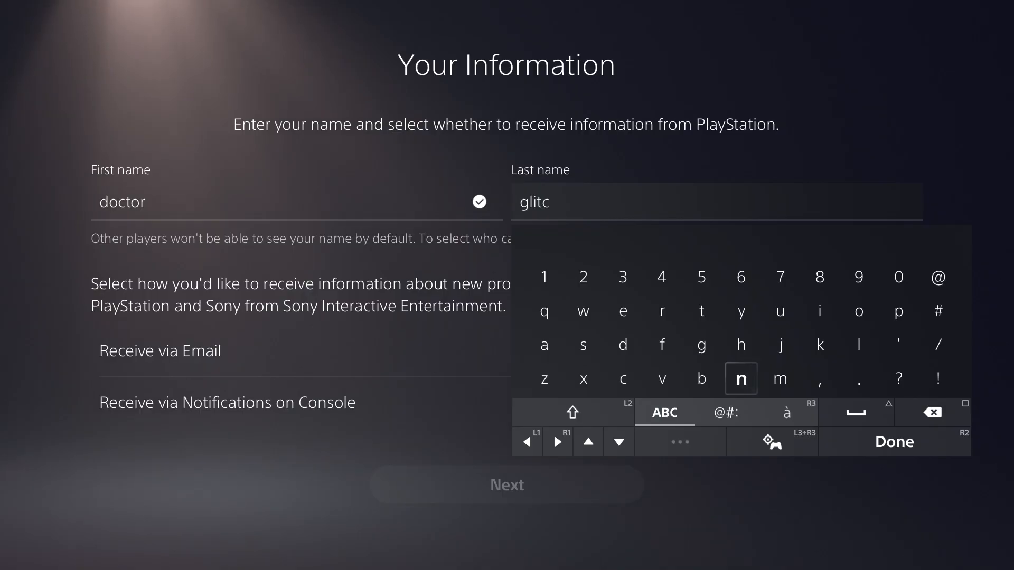
pyautogui.click(893, 442)
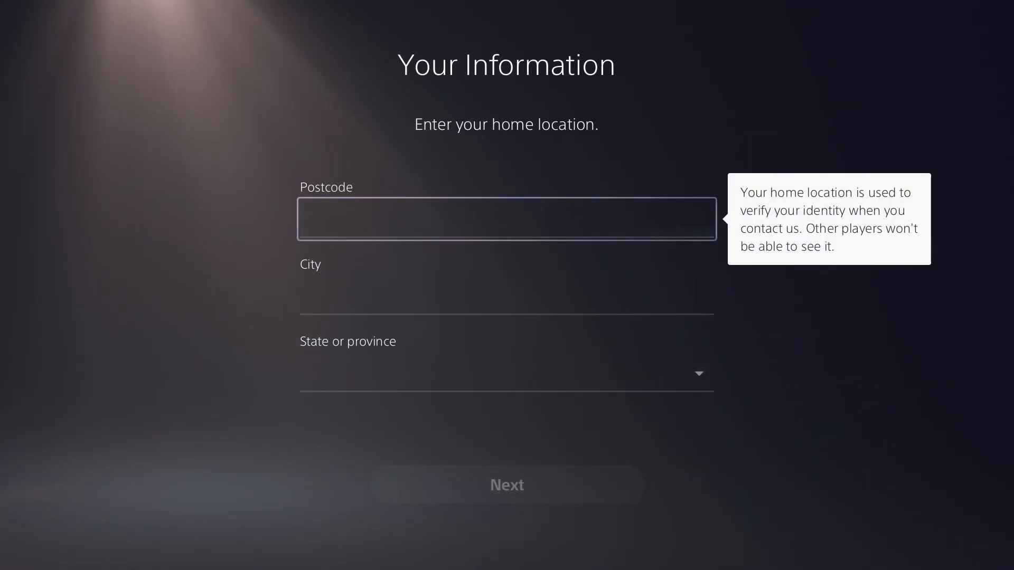
# Step: Enter postcode 60002 giving Antioch, Illinois, and submit the home location
pyautogui.click(506, 219)
pyautogui.write('60000')
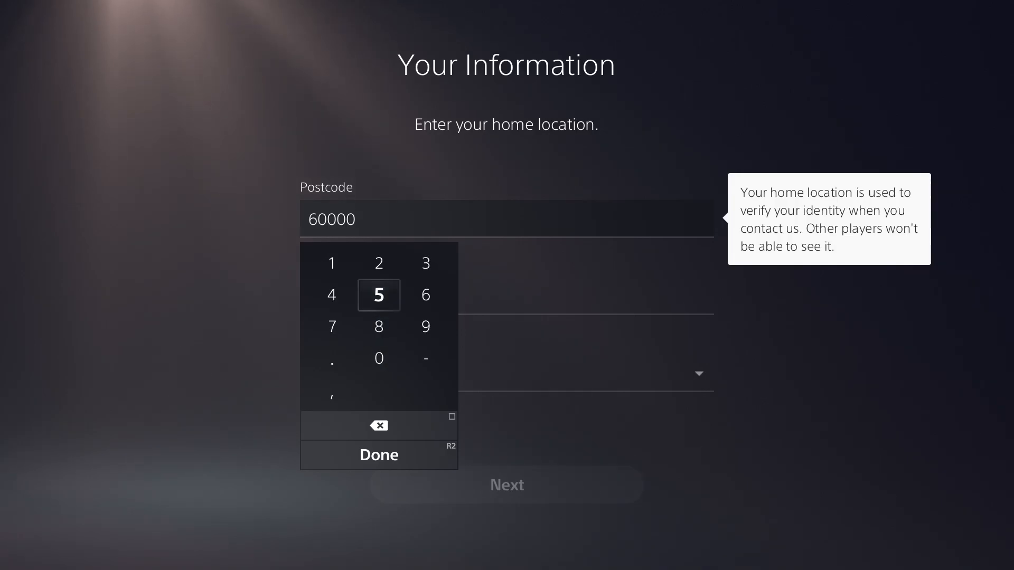
pyautogui.click(378, 263)
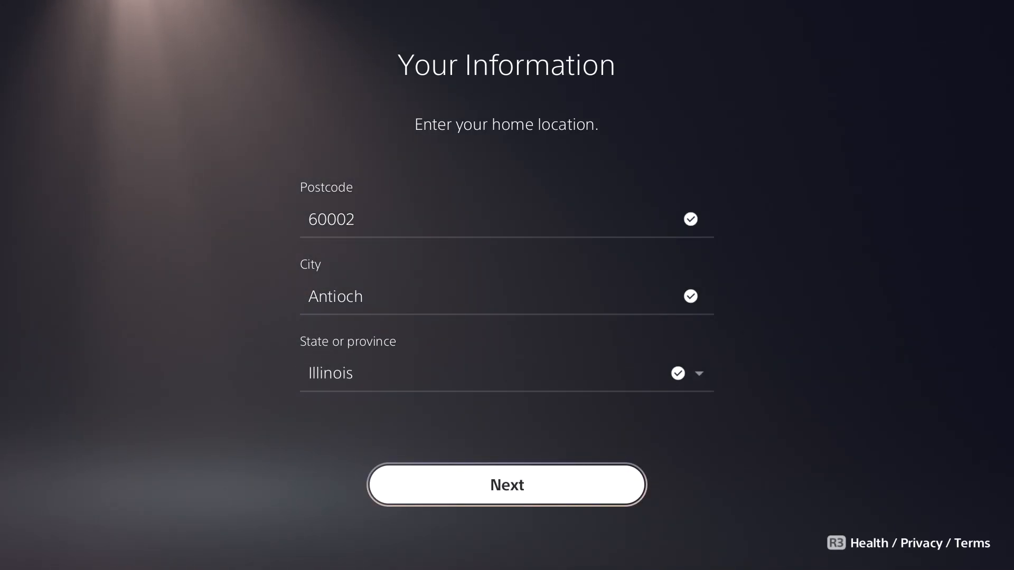
pyautogui.click(506, 485)
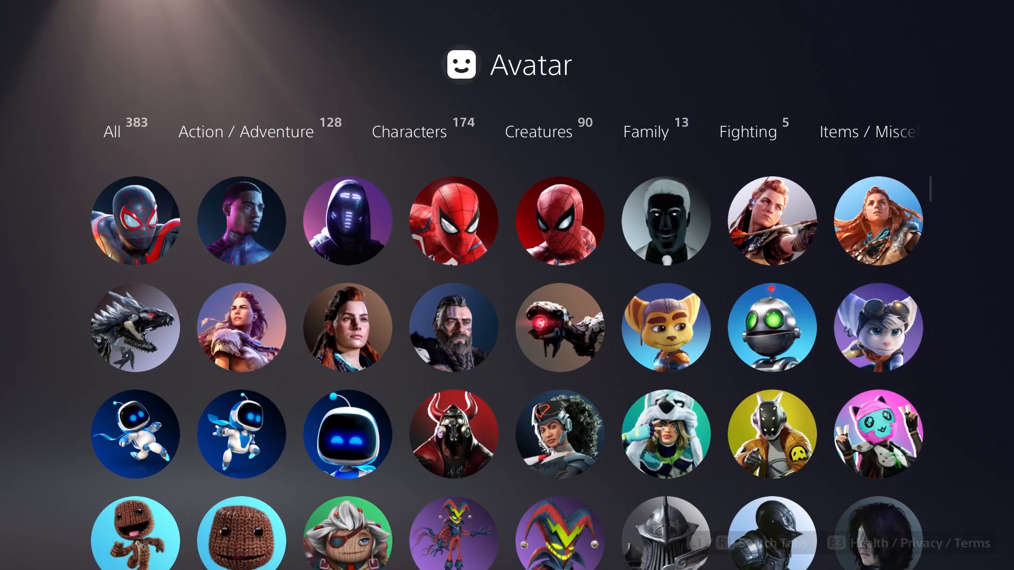
# Step: Pick the gold-masked silhouette avatar on purple and confirm it
pyautogui.scroll(-3)
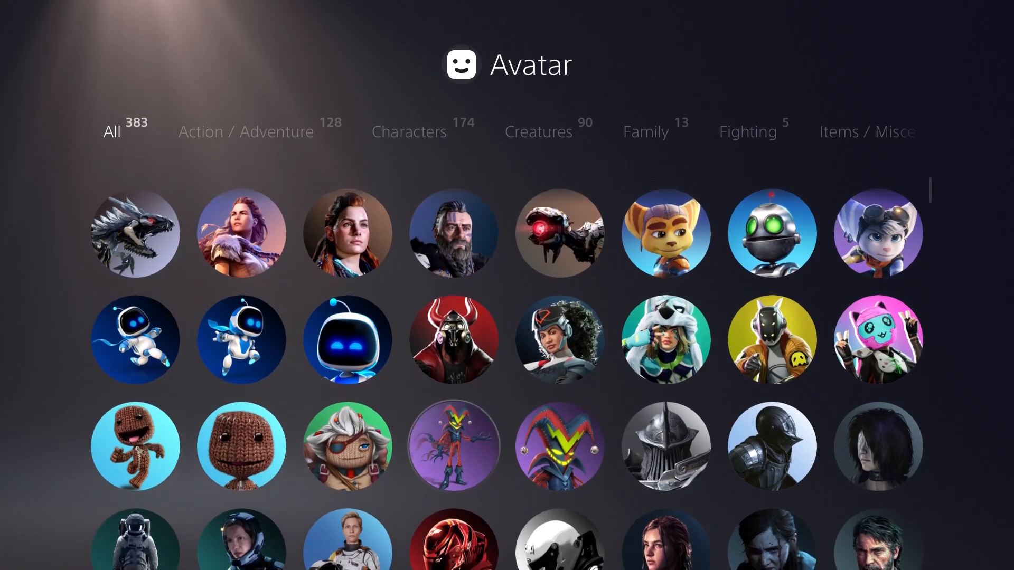
pyautogui.scroll(-3)
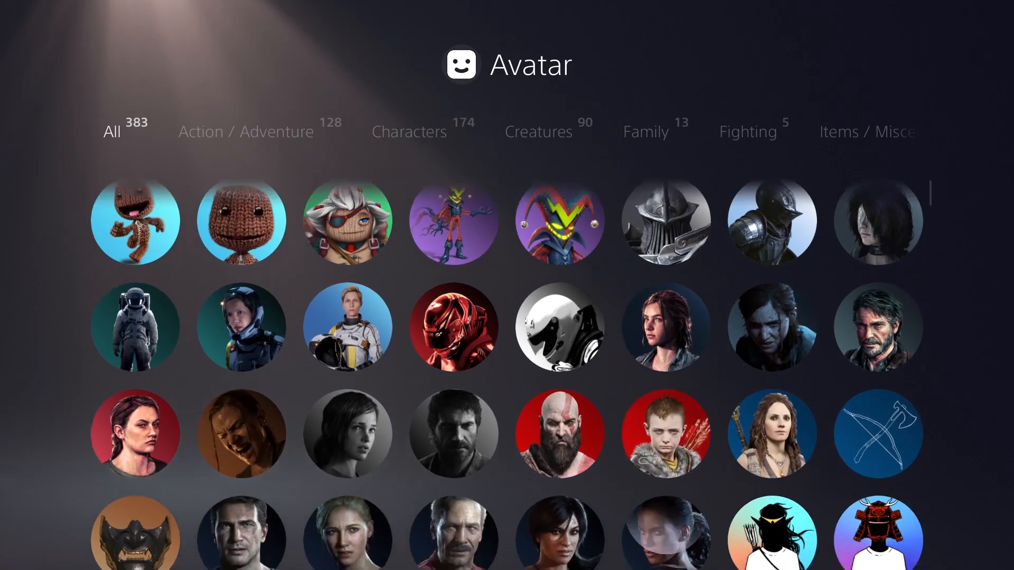
pyautogui.scroll(-3)
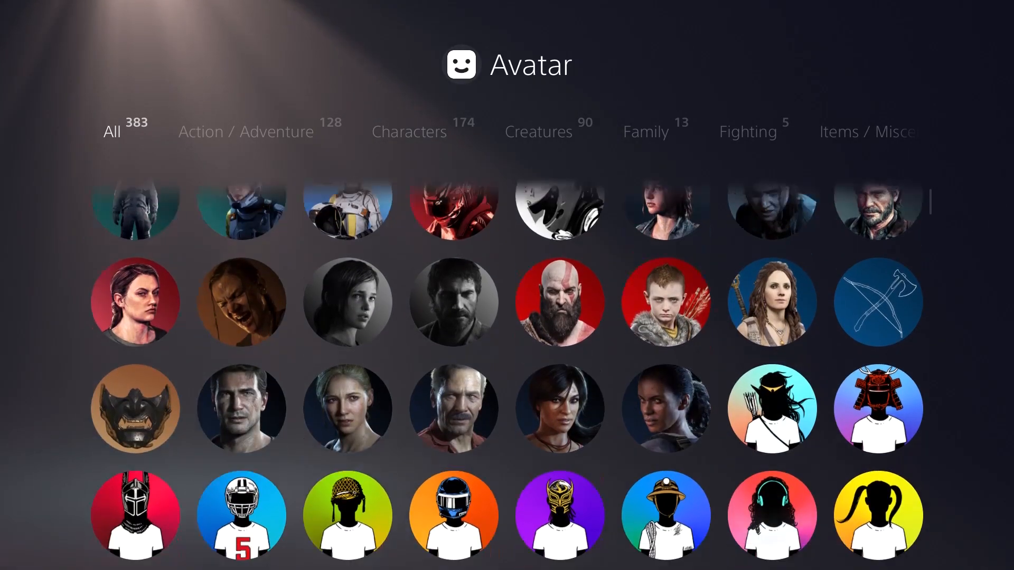
pyautogui.scroll(-3)
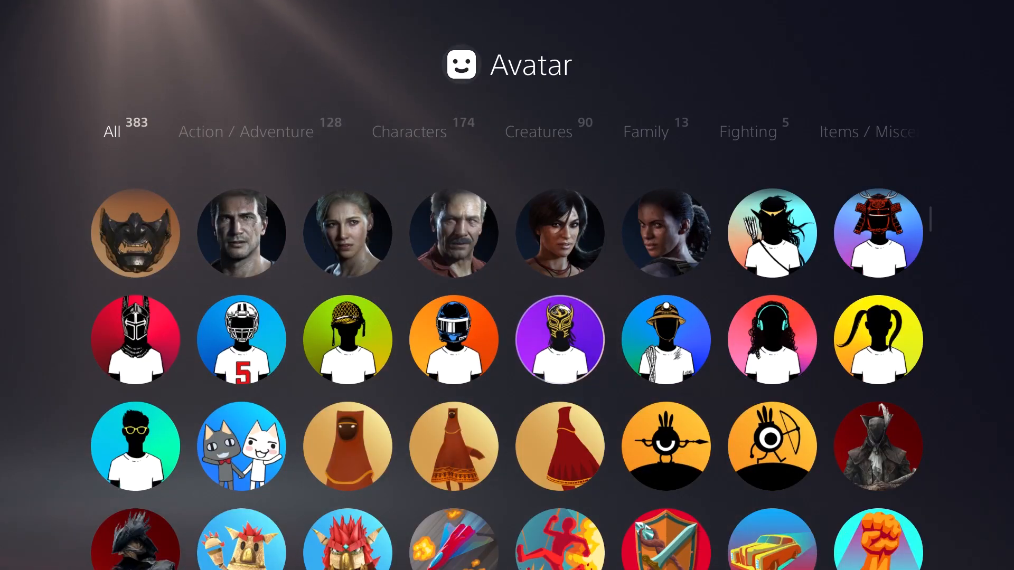
pyautogui.click(560, 338)
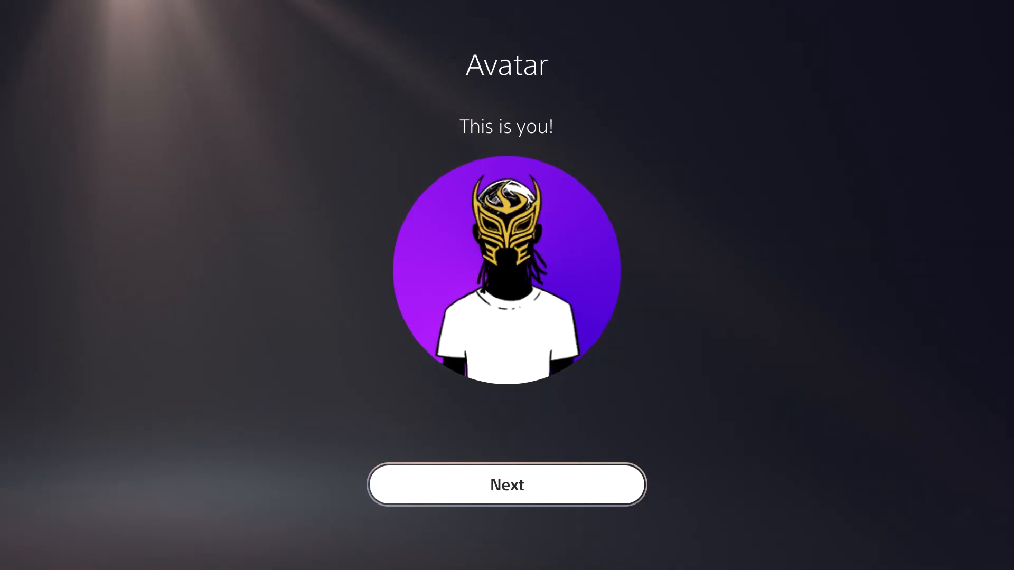
pyautogui.click(506, 484)
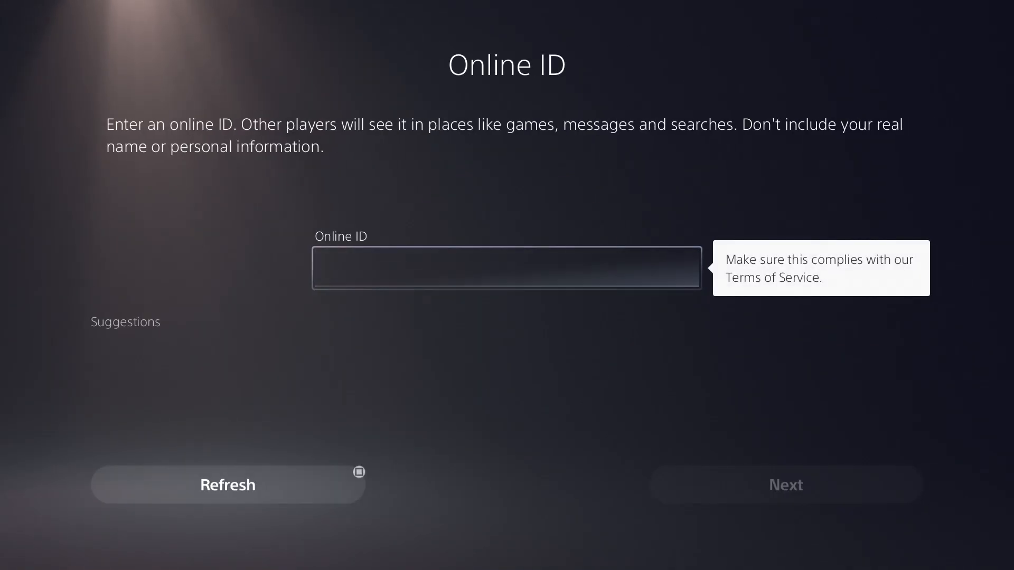
# Step: Use the first suggested online ID, painless_oven8, and submit it
pyautogui.click(227, 485)
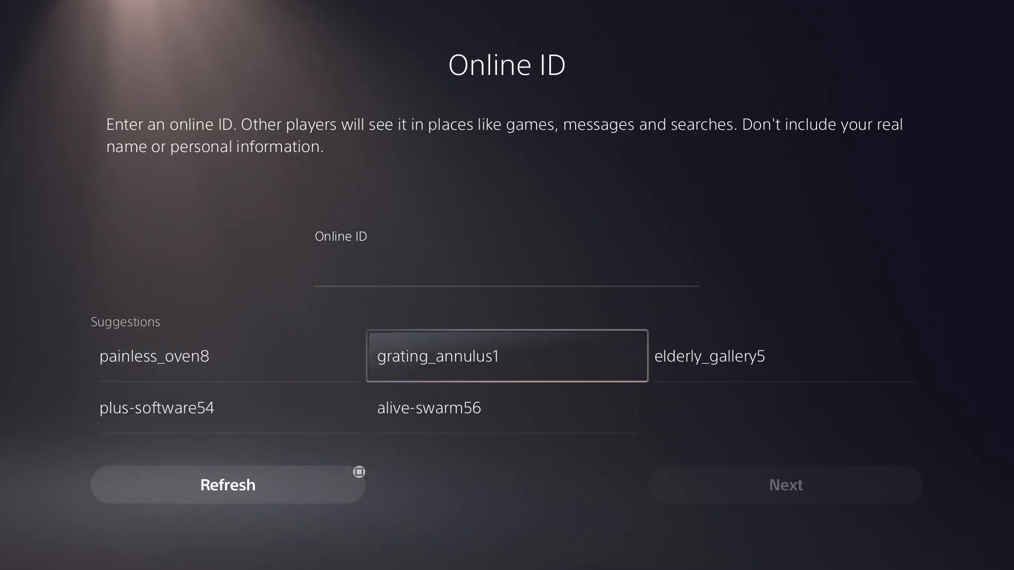
pyautogui.click(506, 268)
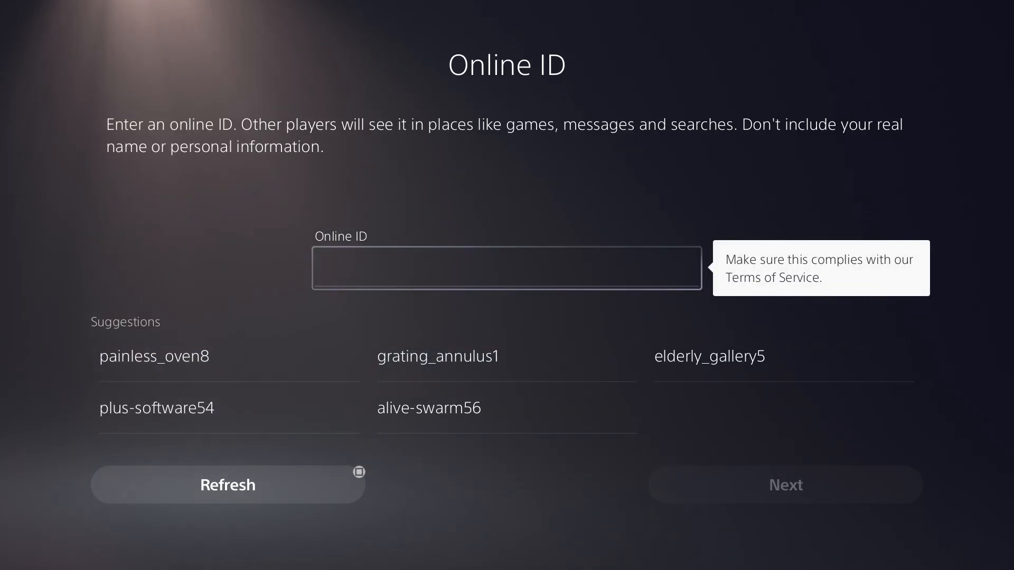
pyautogui.click(154, 356)
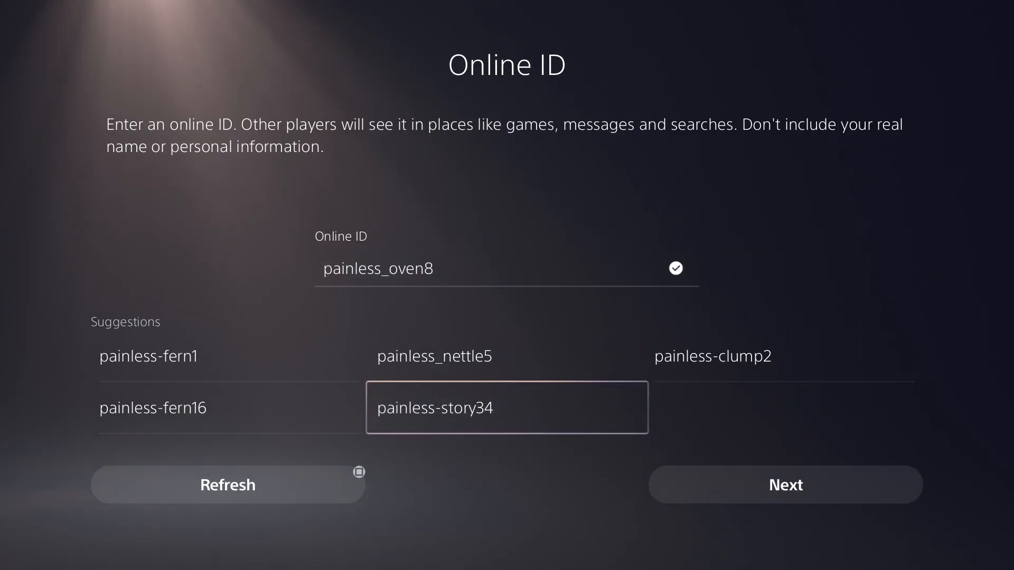
pyautogui.click(785, 485)
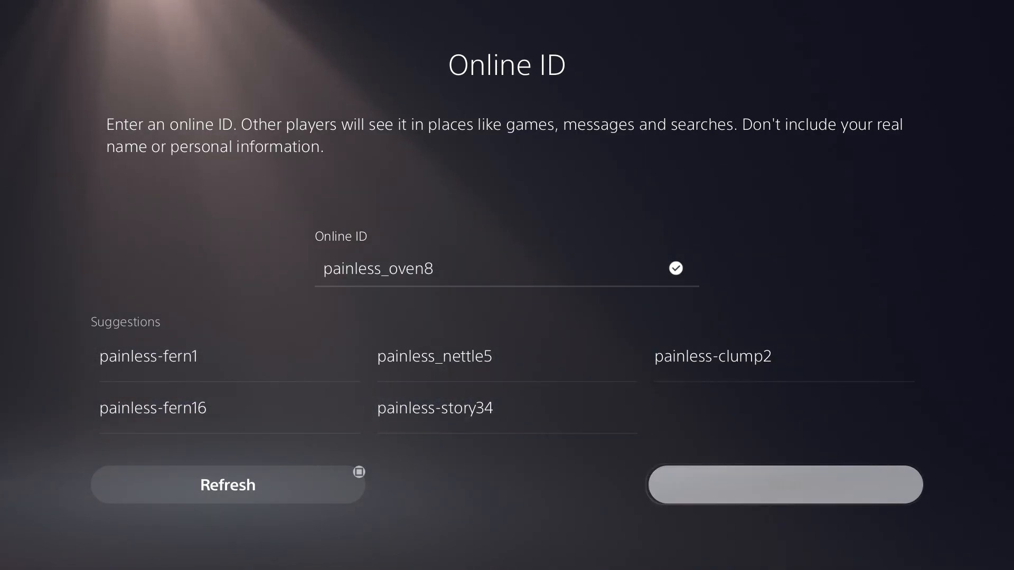
pyautogui.click(783, 484)
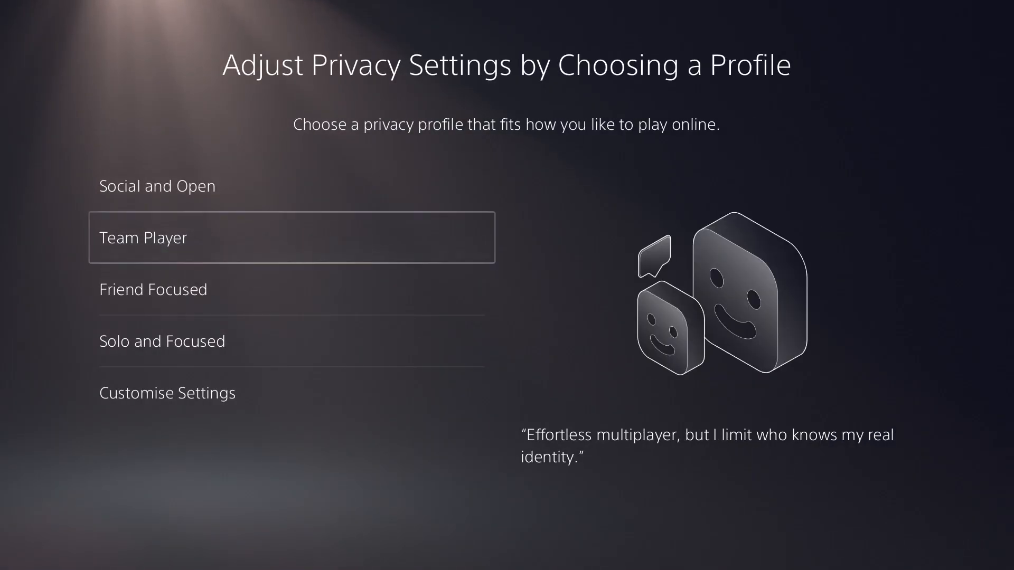
# Step: Choose and apply the Social and Open privacy profile
pyautogui.click(157, 186)
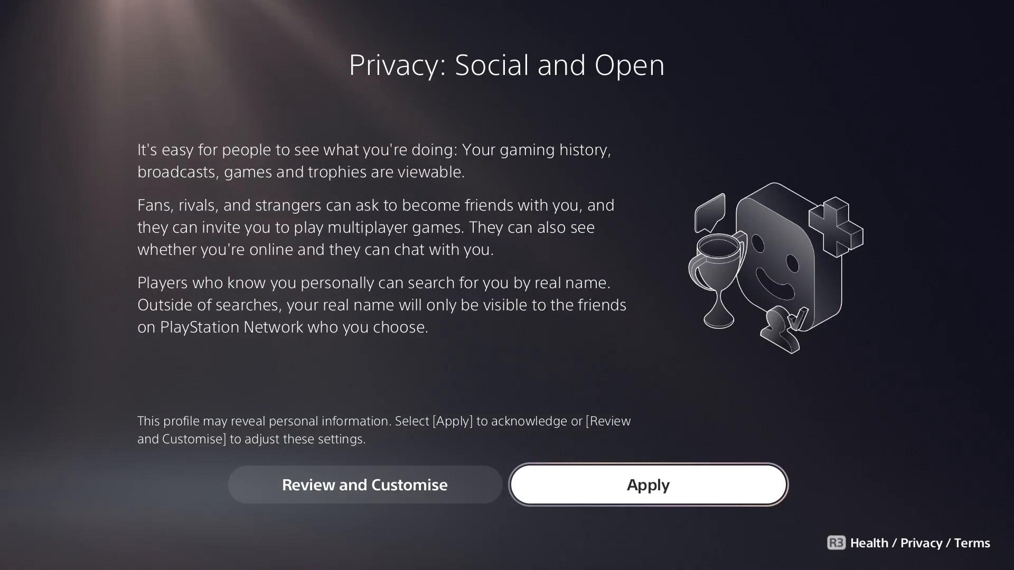
pyautogui.click(648, 485)
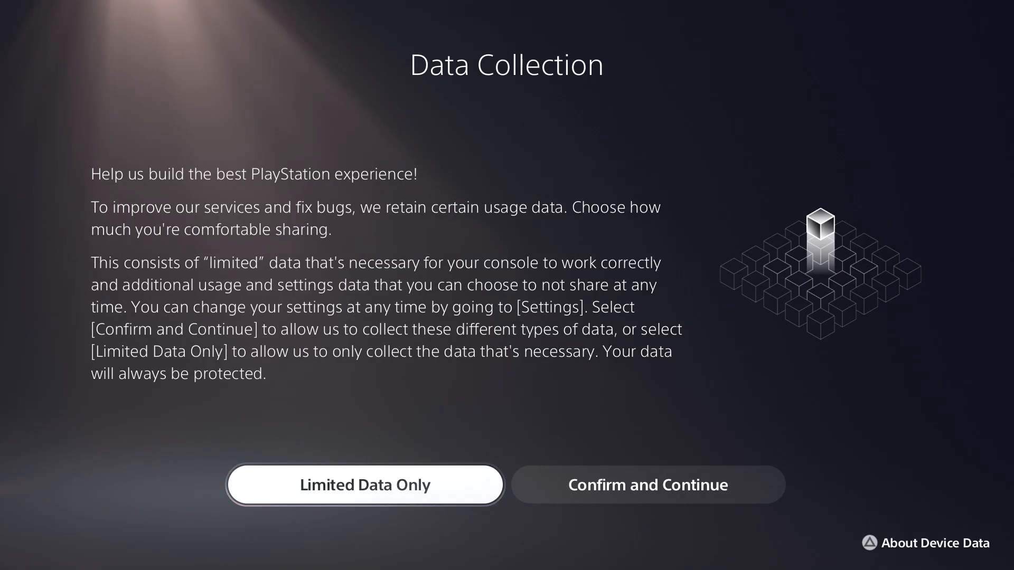
# Step: Choose full usage data sharing on Data Collection and confirm to reach Personalisation
pyautogui.click(648, 485)
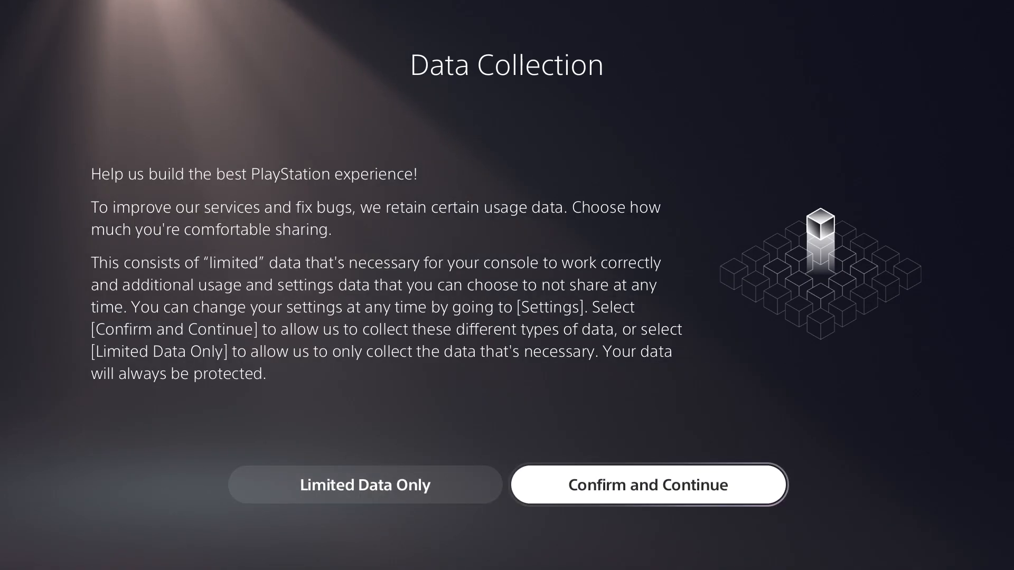
pyautogui.click(648, 485)
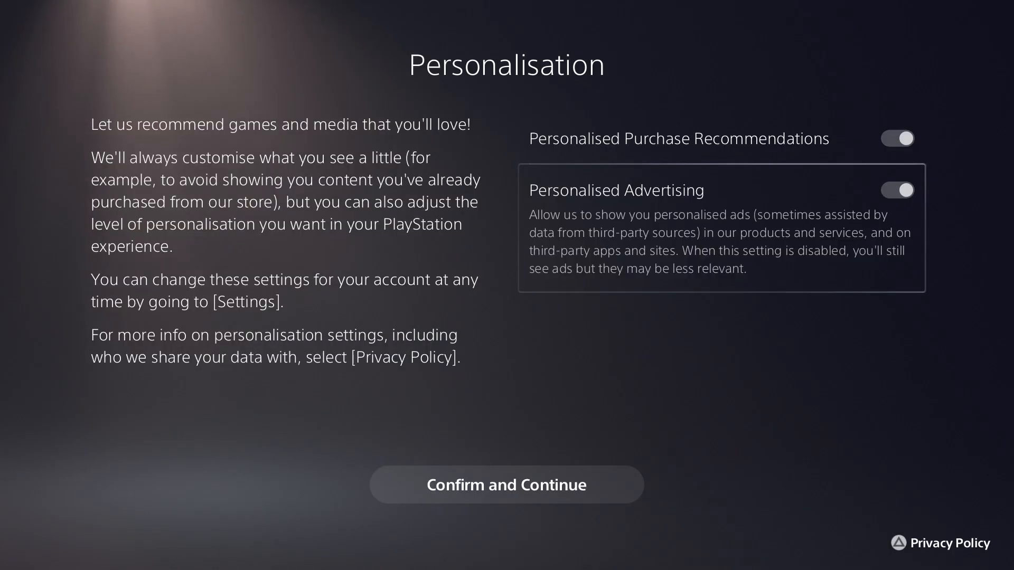
pyautogui.moveTo(506, 485)
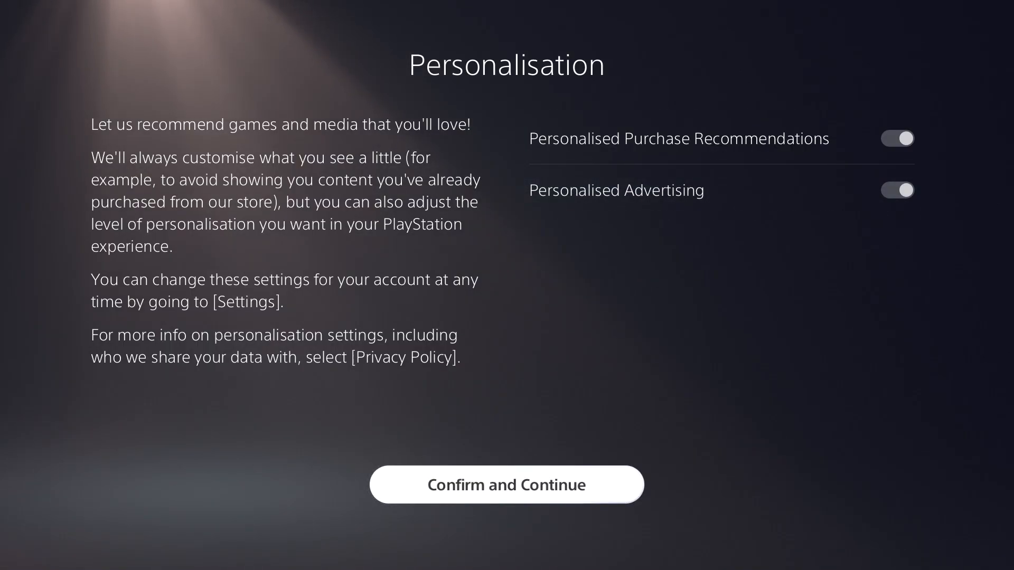
# Step: Confirm Personalisation with recommendations and advertising both left on
pyautogui.click(506, 484)
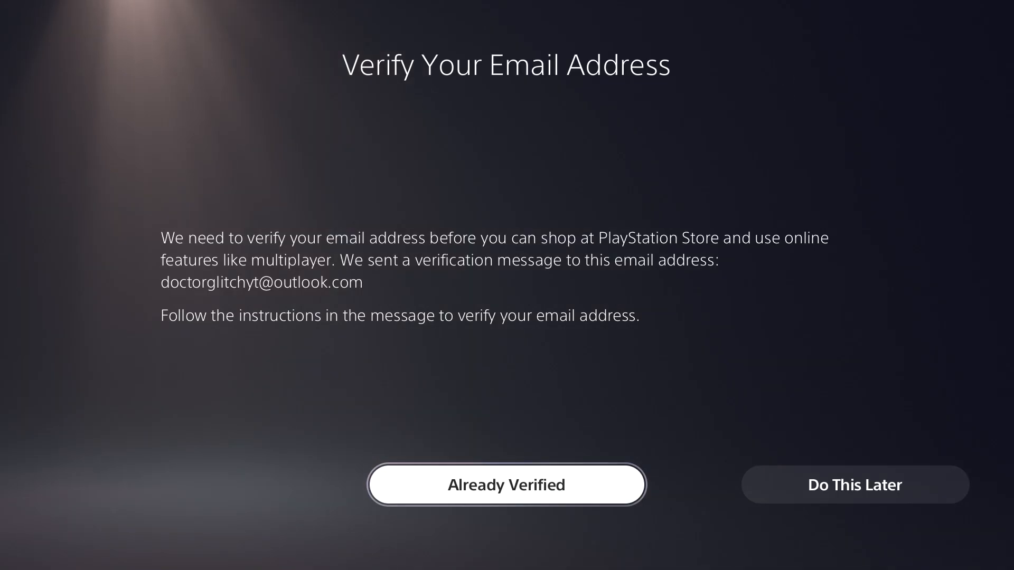
# Step: Mark the email address as Already Verified to reach Secure Your Account
pyautogui.click(507, 485)
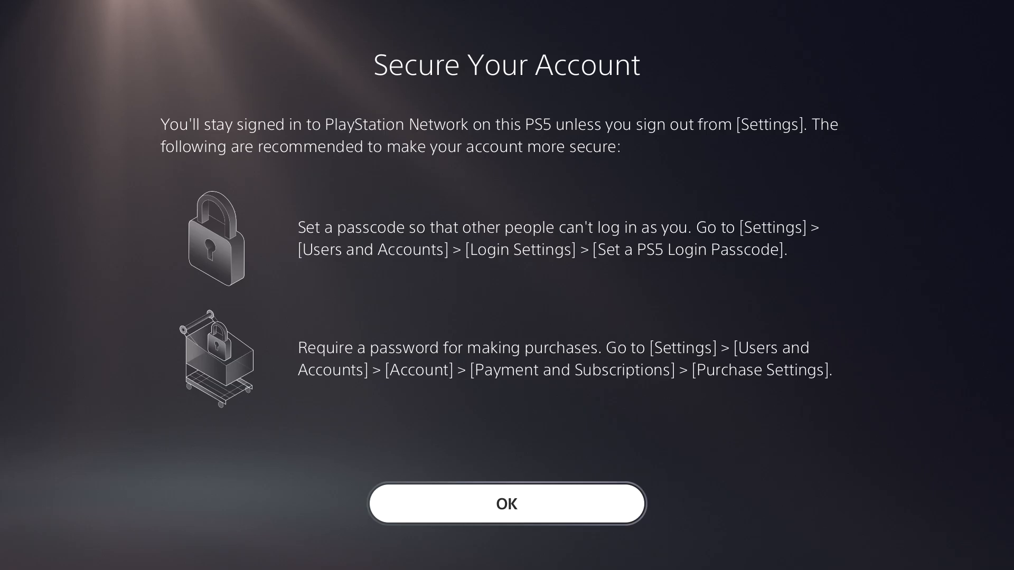
# Step: Acknowledge the Secure Your Account recommendations with OK
pyautogui.click(506, 503)
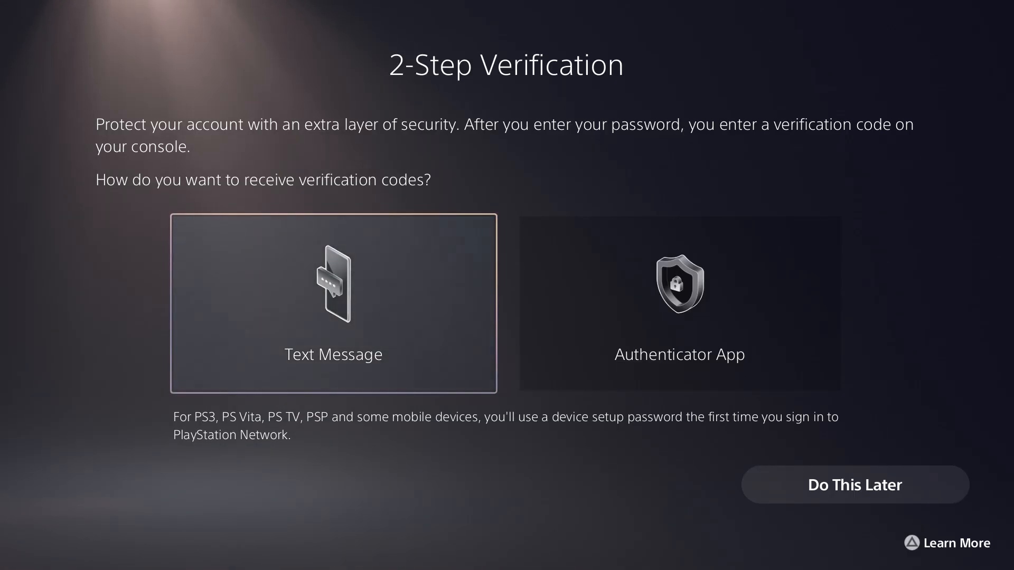
# Step: Choose Text Message for 2-step verification, then defer adding a mobile number with Do This Later
pyautogui.click(333, 305)
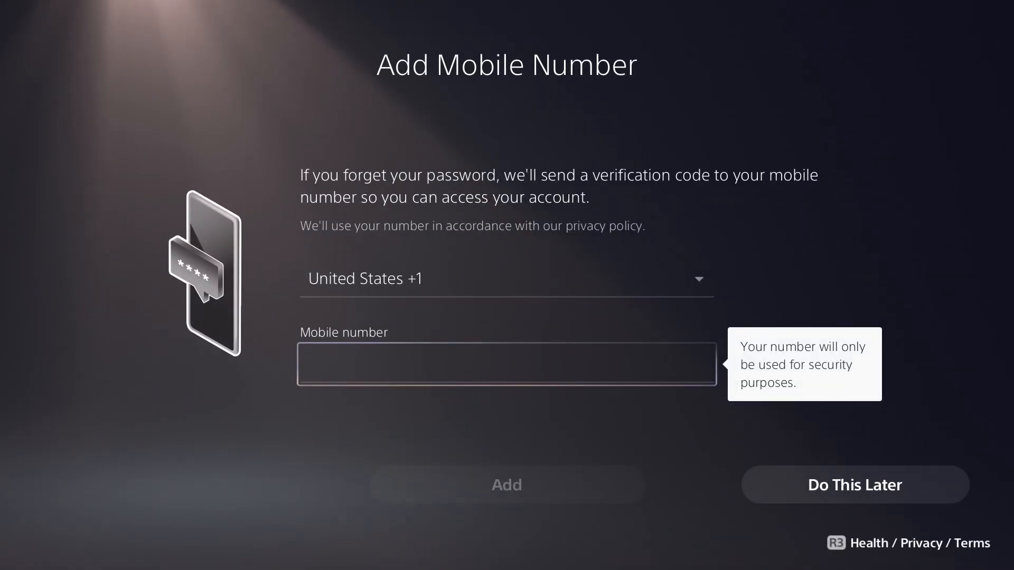
pyautogui.click(853, 485)
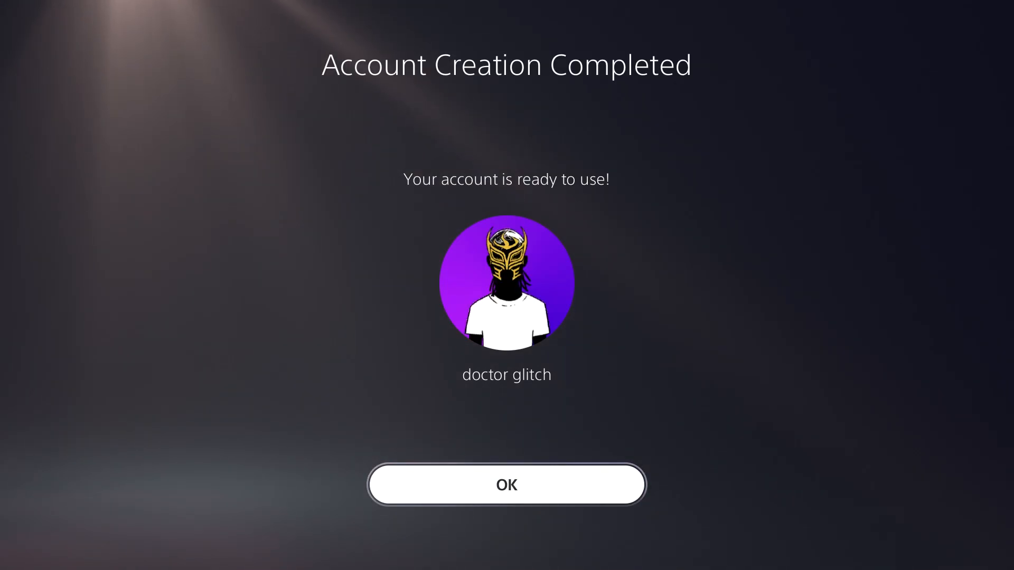
# Step: Acknowledge Account Creation Completed with OK so the console proceeds to loading
pyautogui.click(506, 485)
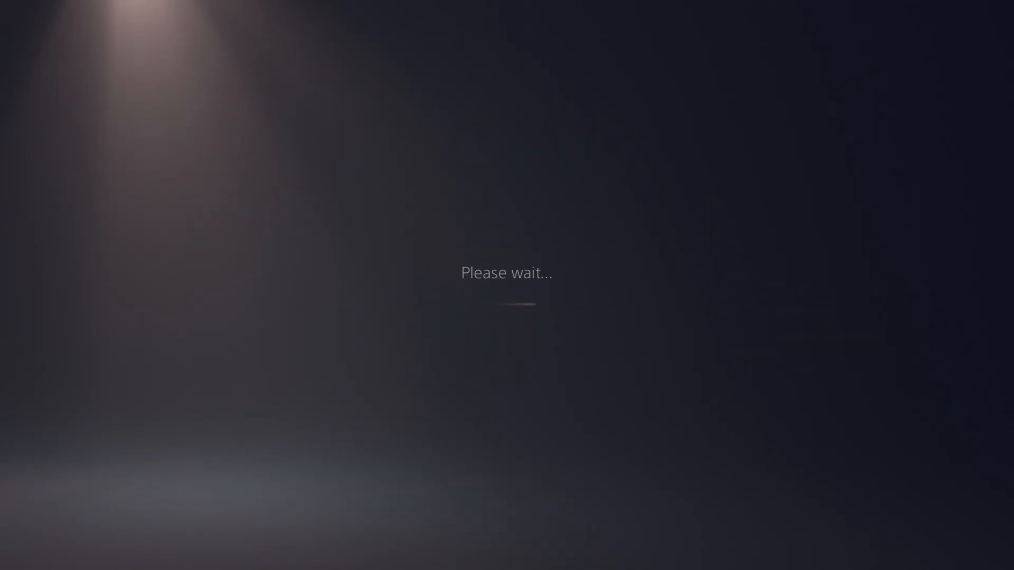